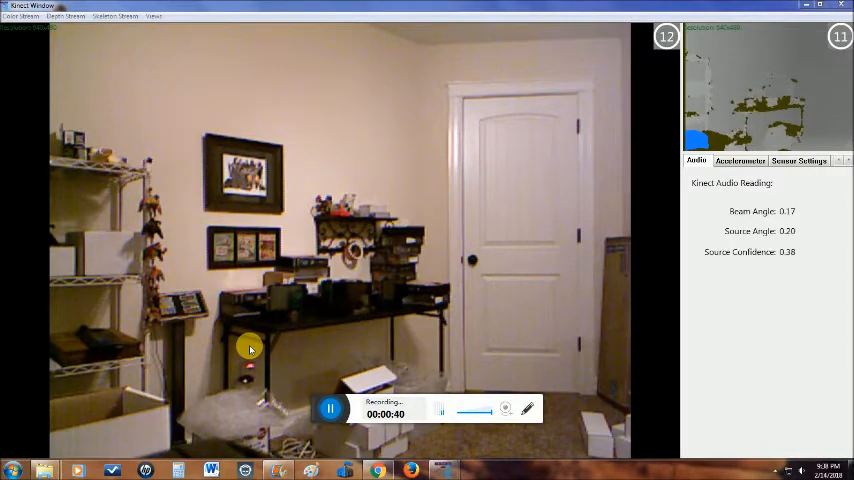
mouse_move(104, 376)
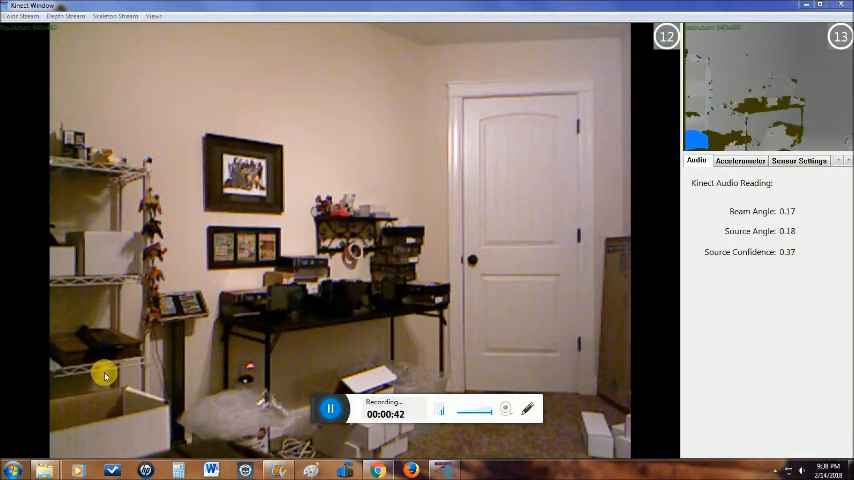
mouse_move(320, 340)
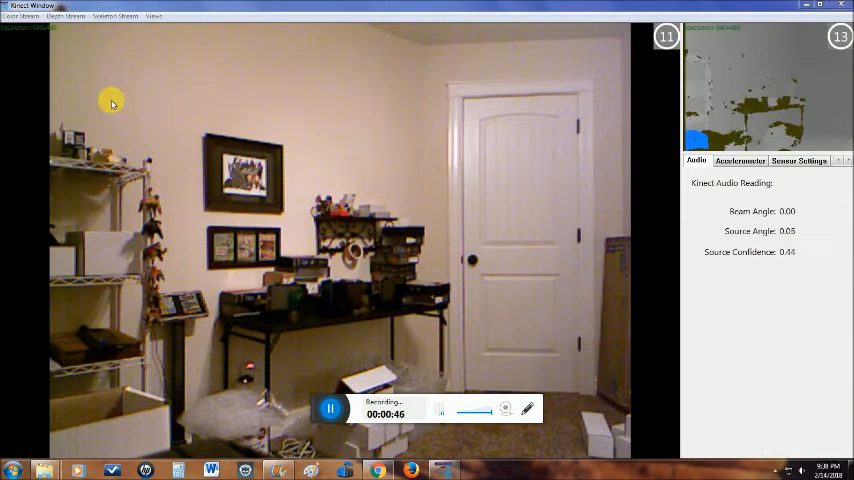
mouse_move(476, 164)
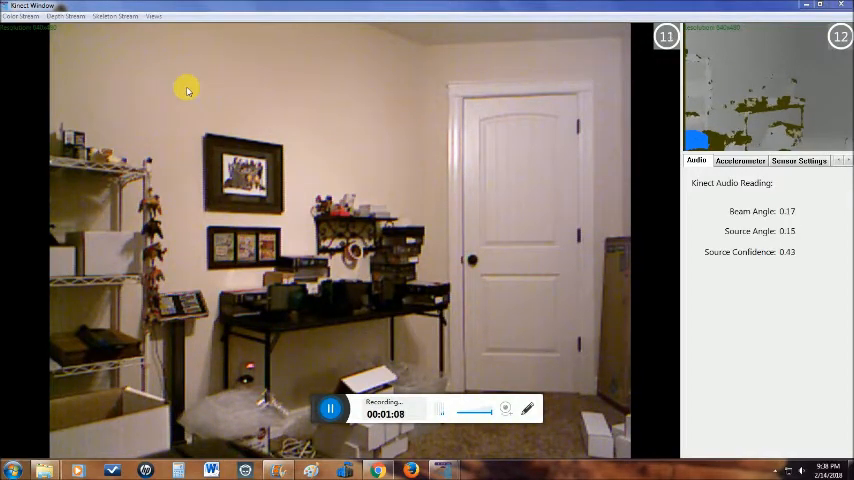
Choose a different image format from the Color Stream resolution options
left_click(18, 16)
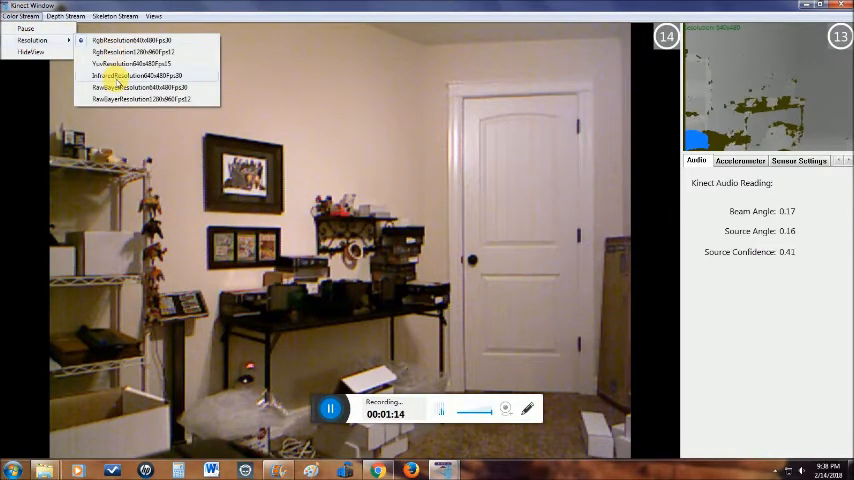
left_click(128, 76)
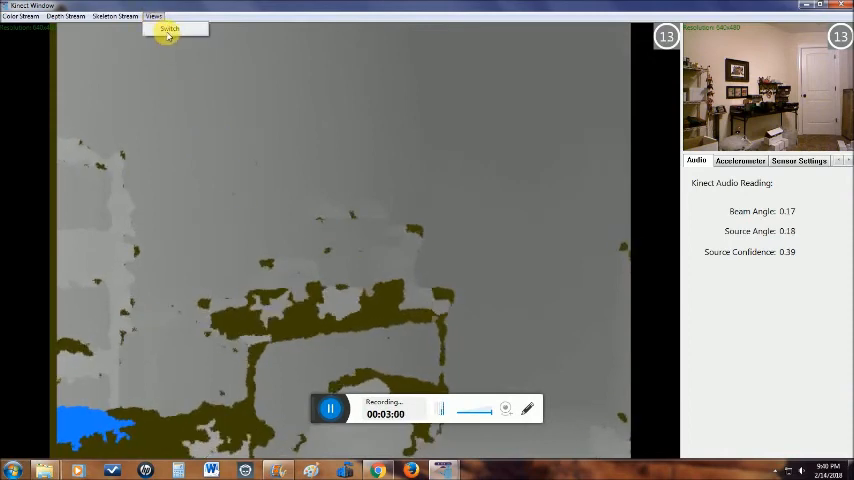
Swap views so the color image is large and depth is the small preview
left_click(168, 28)
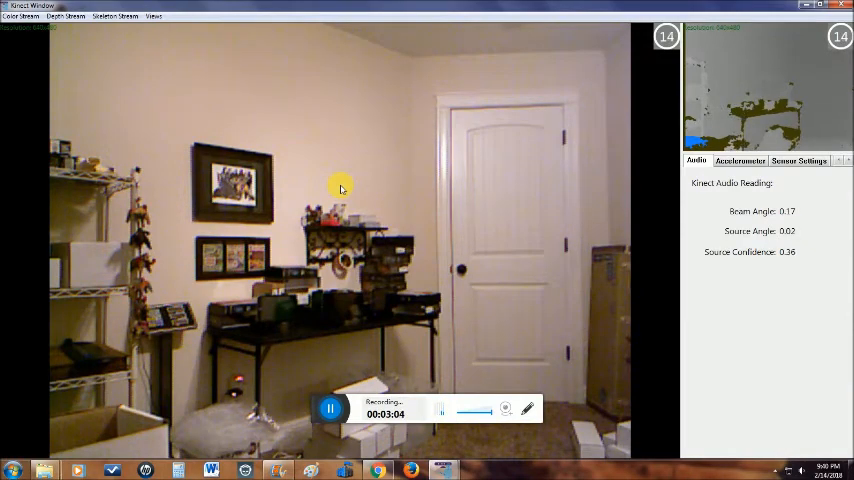
mouse_move(380, 178)
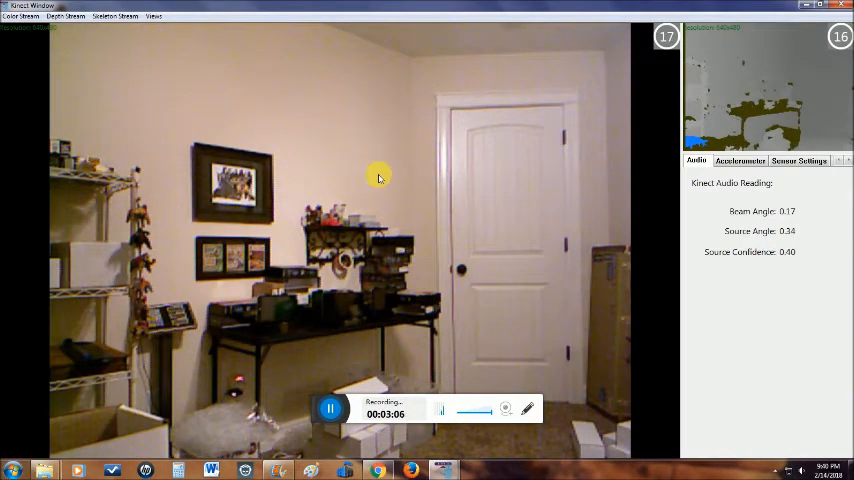
left_click(68, 16)
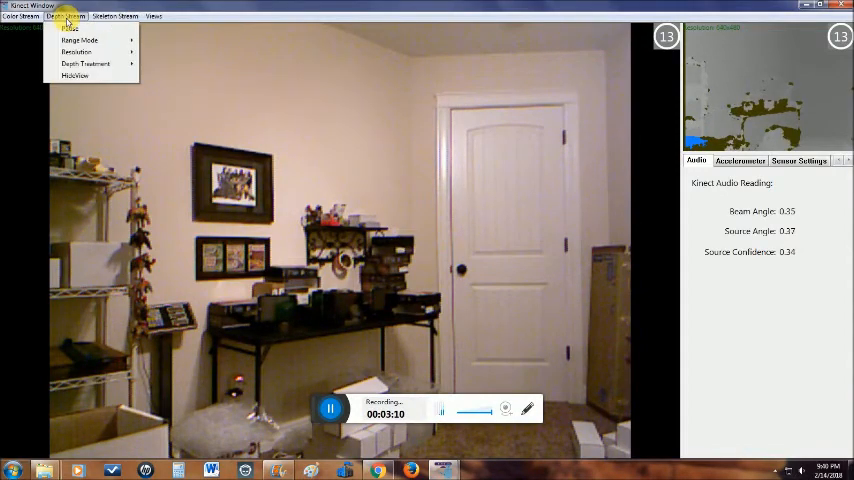
left_click(116, 16)
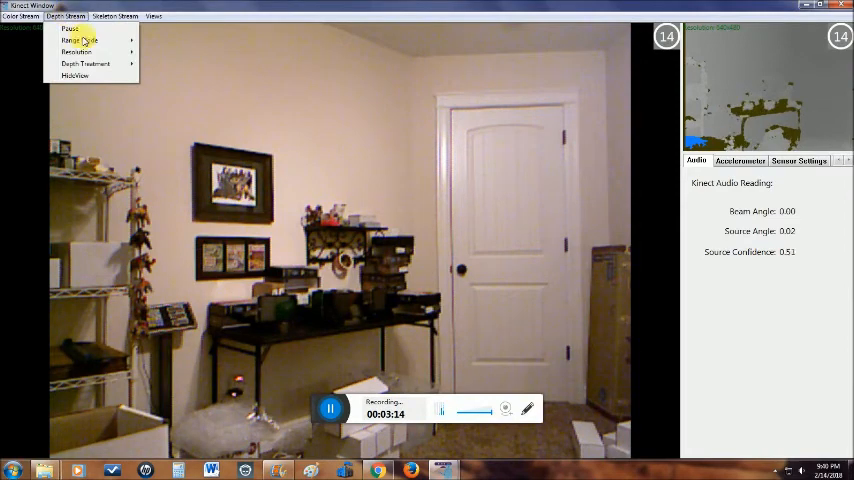
left_click(76, 52)
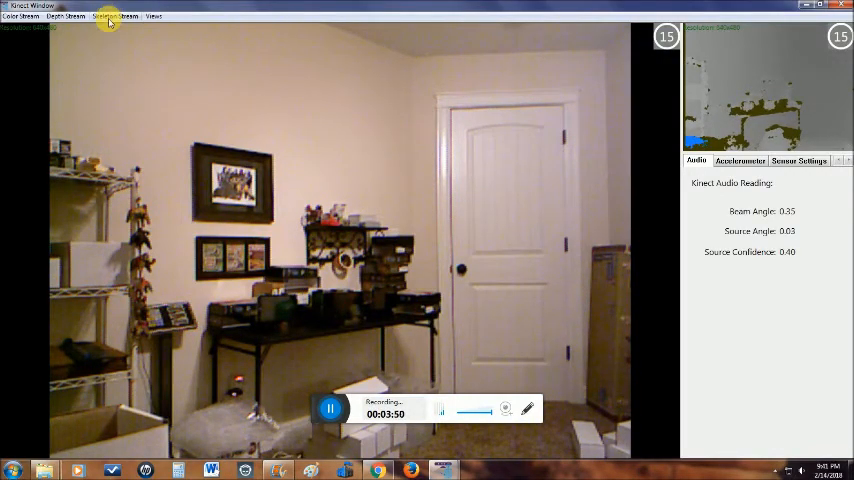
left_click(118, 16)
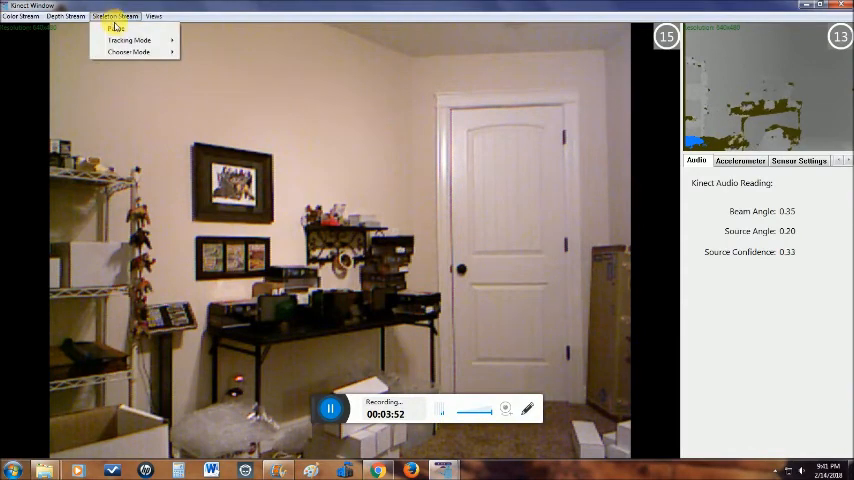
left_click(128, 52)
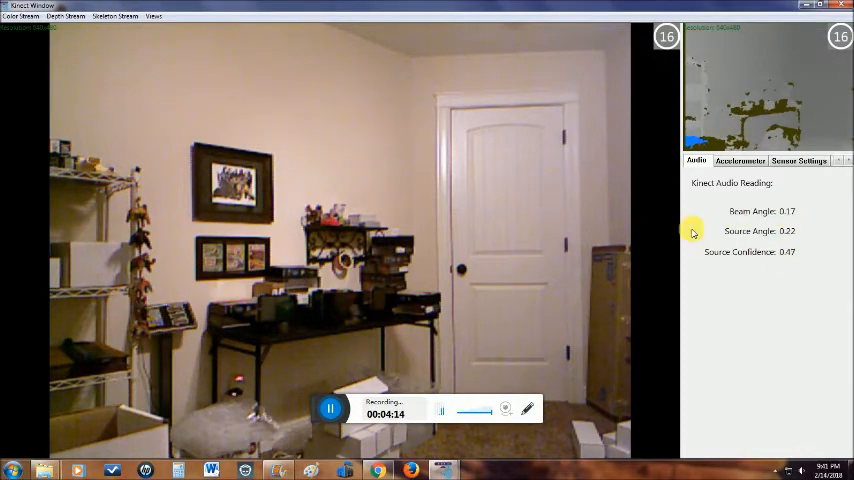
View the accelerometer readings, then the sensor tilt angle and infrared emitter settings
left_click(740, 160)
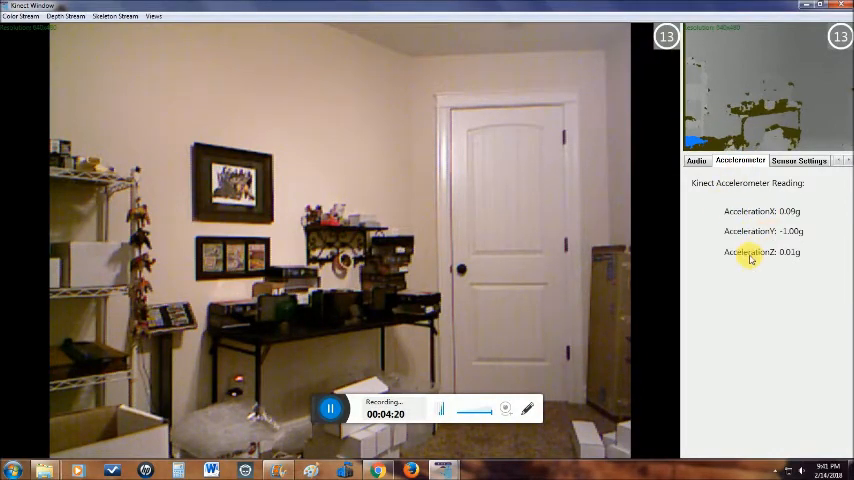
mouse_move(704, 236)
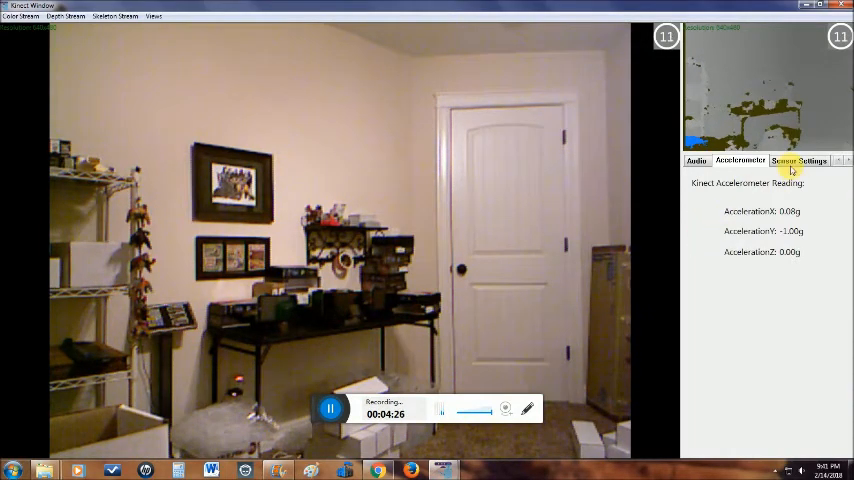
left_click(800, 160)
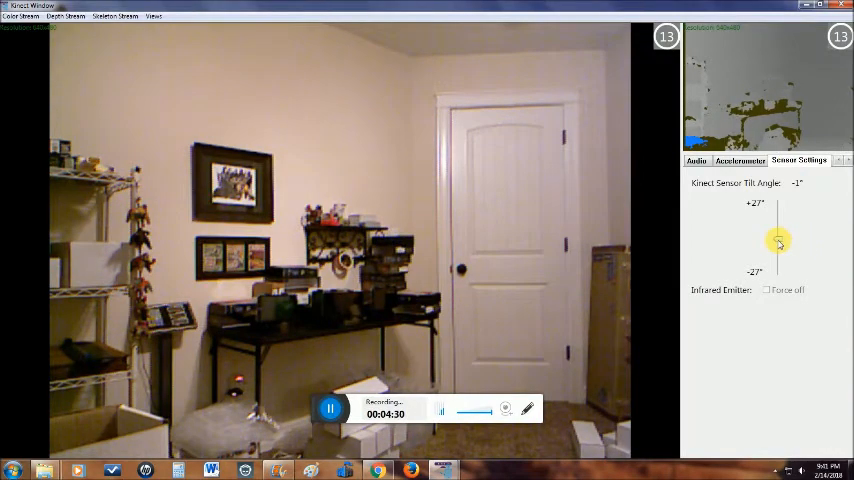
left_click_drag(778, 242, 780, 222)
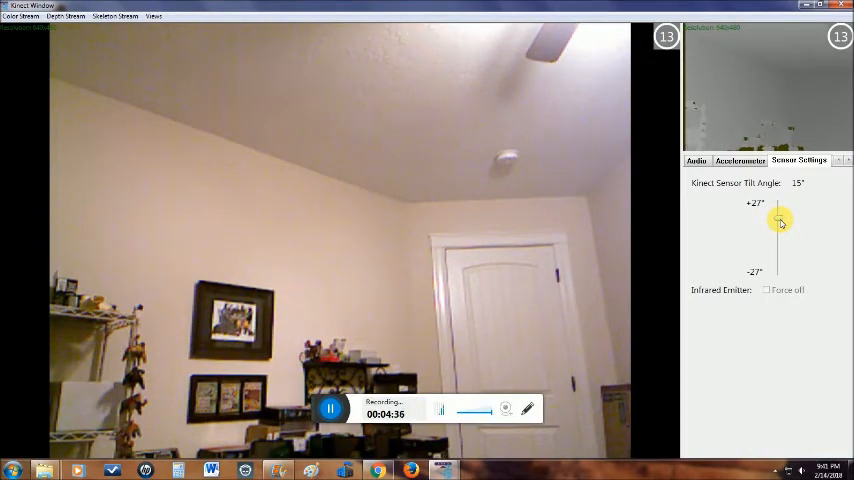
left_click_drag(780, 220, 776, 264)
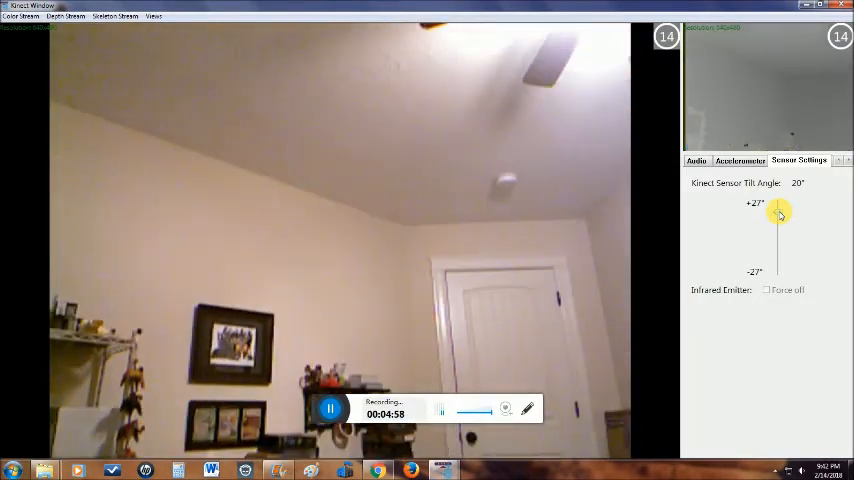
left_click_drag(780, 212, 780, 246)
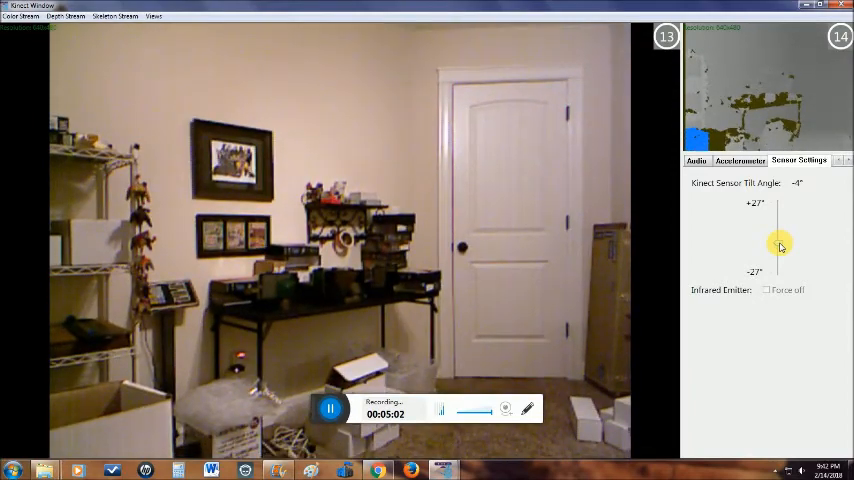
left_click_drag(780, 246, 818, 240)
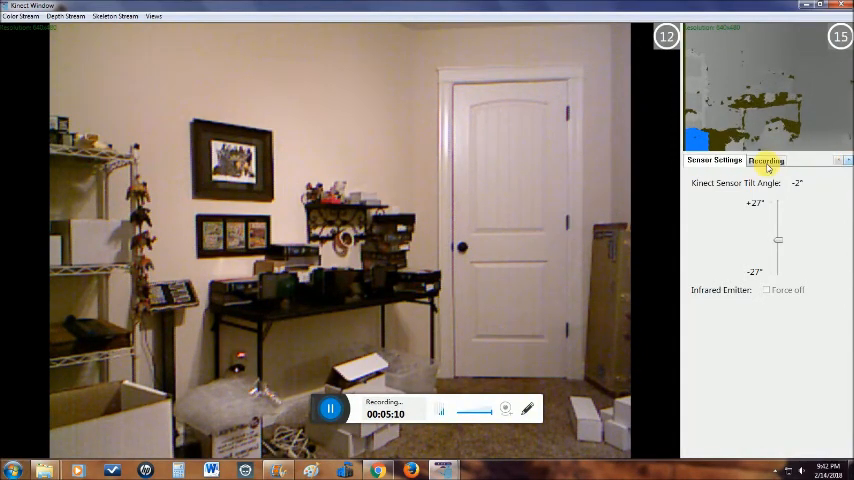
left_click(766, 160)
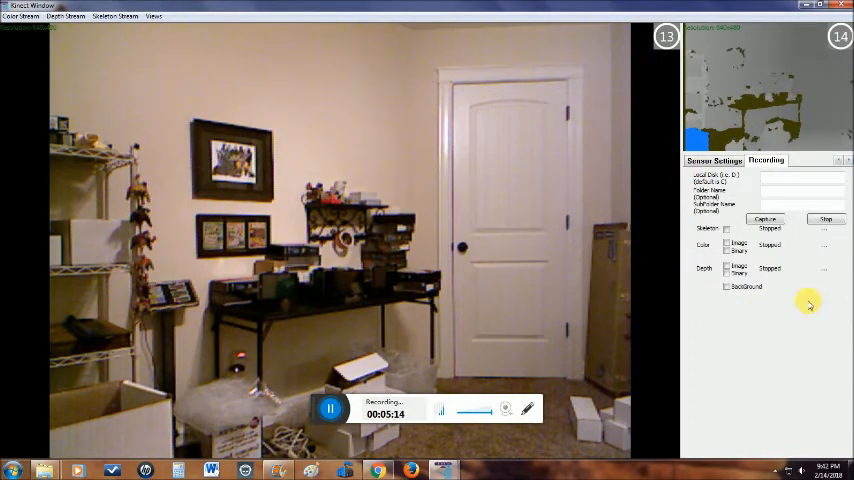
mouse_move(752, 208)
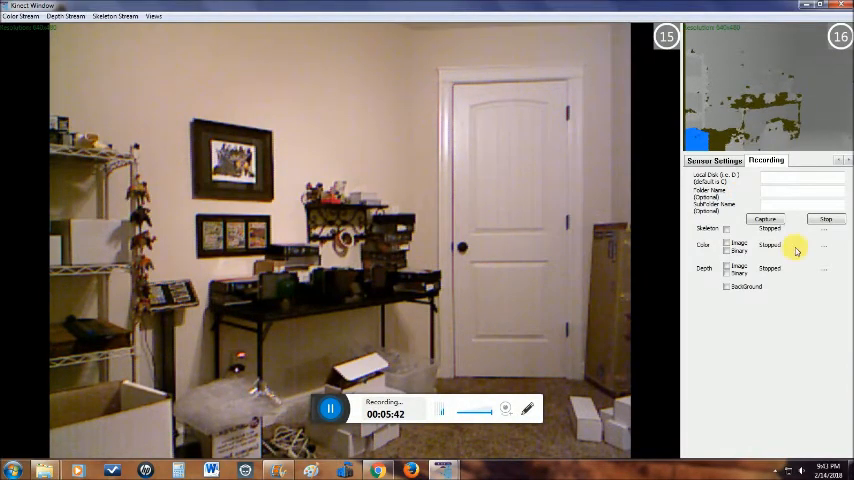
mouse_move(304, 130)
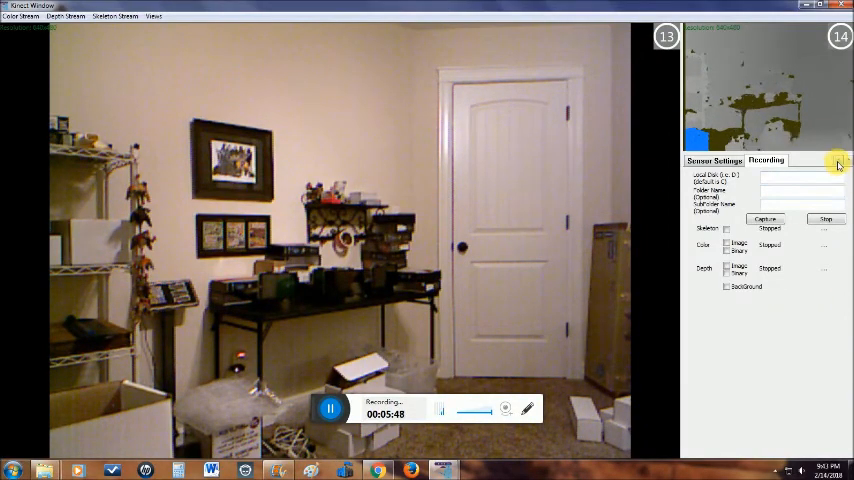
left_click(770, 160)
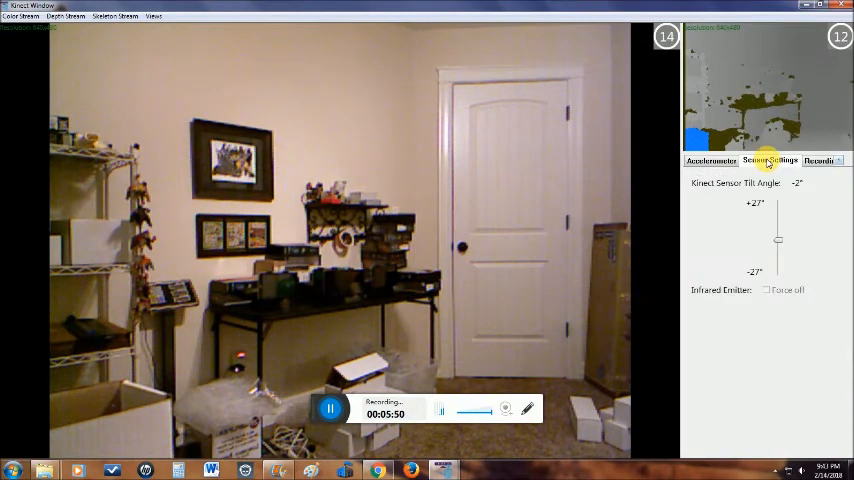